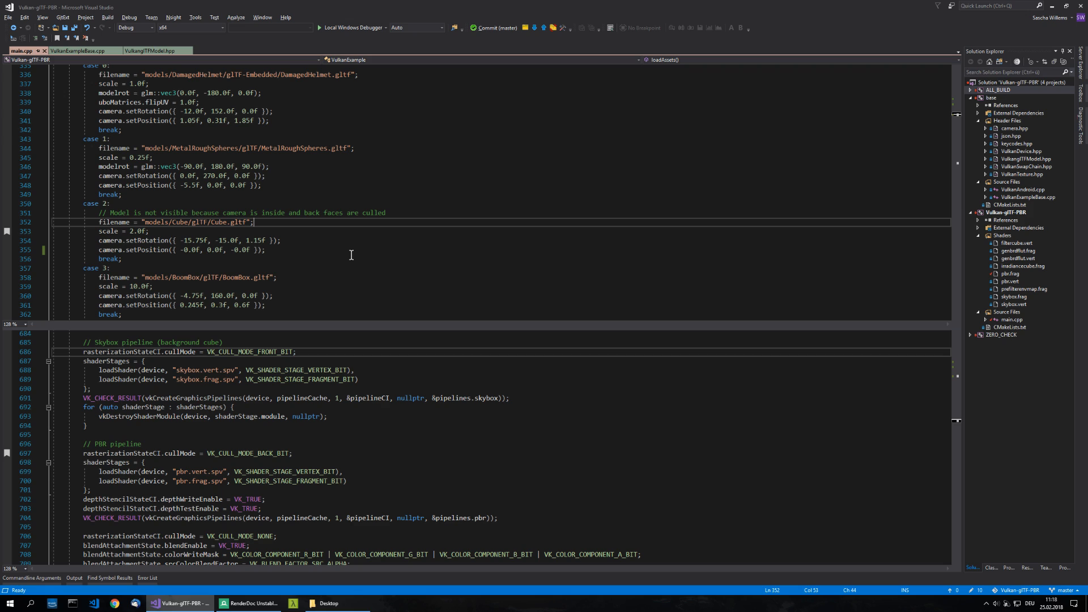
pyautogui.moveTo(64, 59)
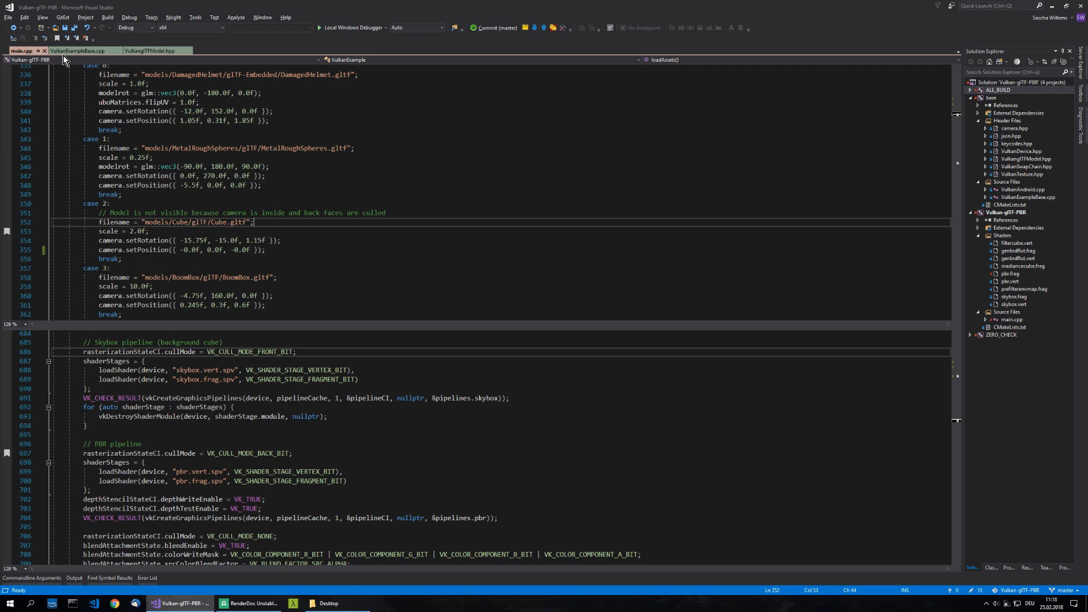
pyautogui.moveTo(215, 226)
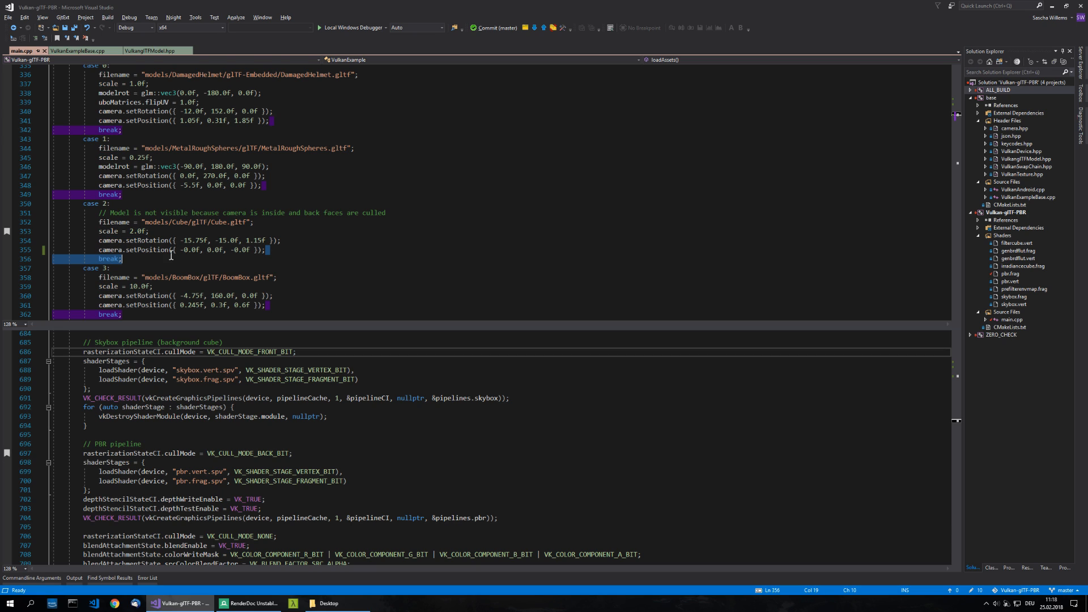
# Step: Select and clear the VK_CULL_MODE_BACK_BIT cull mode value in the PBR pipeline code
pyautogui.doubleClick(247, 454)
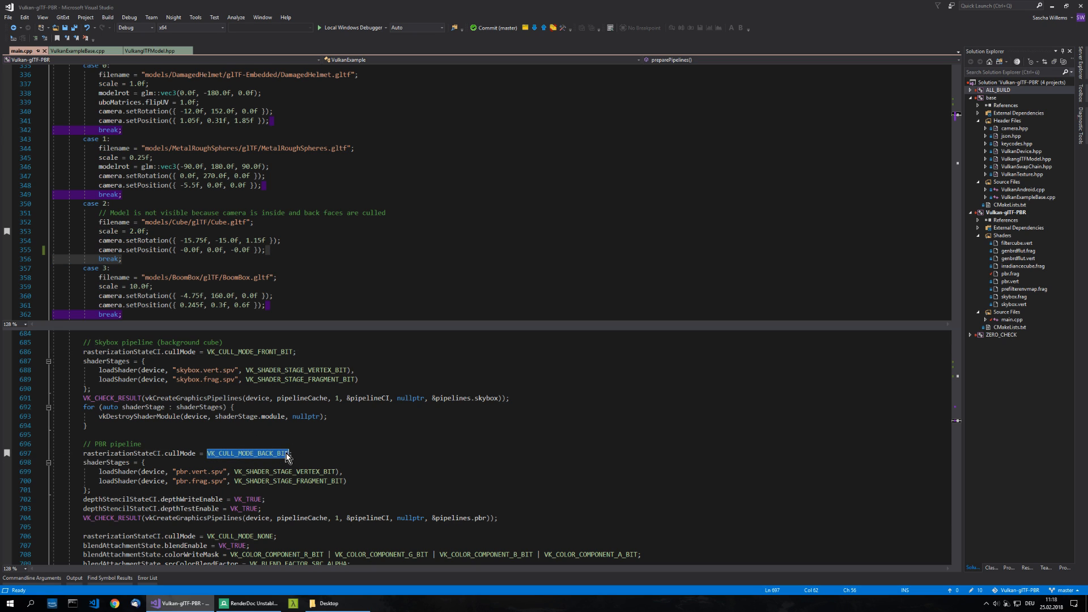
pyautogui.click(313, 454)
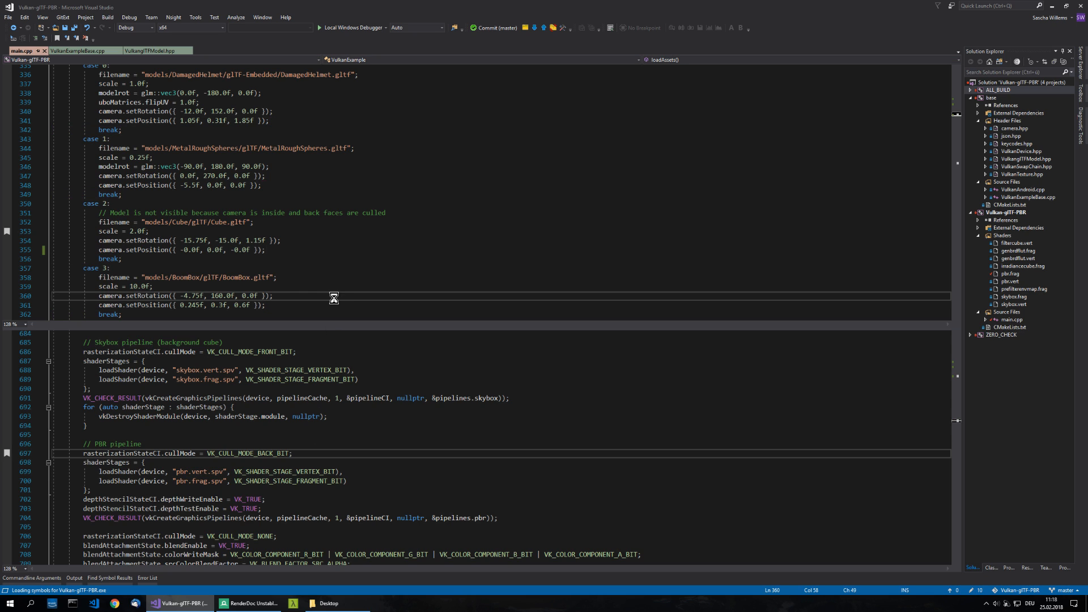
# Step: Check the running sample's empty dark window, then switch over to RenderDoc
pyautogui.click(353, 28)
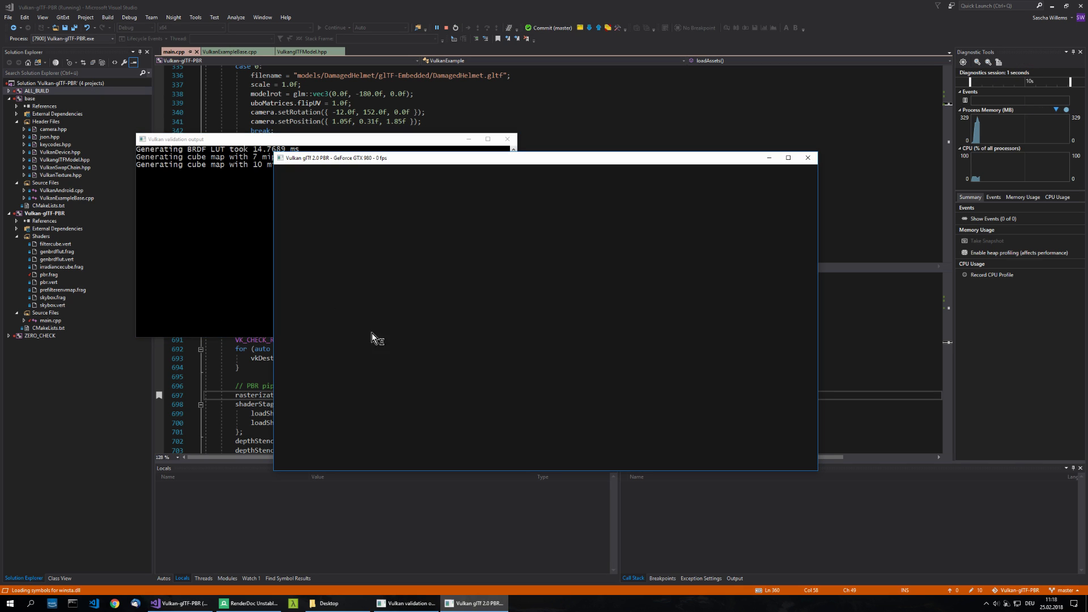
pyautogui.moveTo(426, 329)
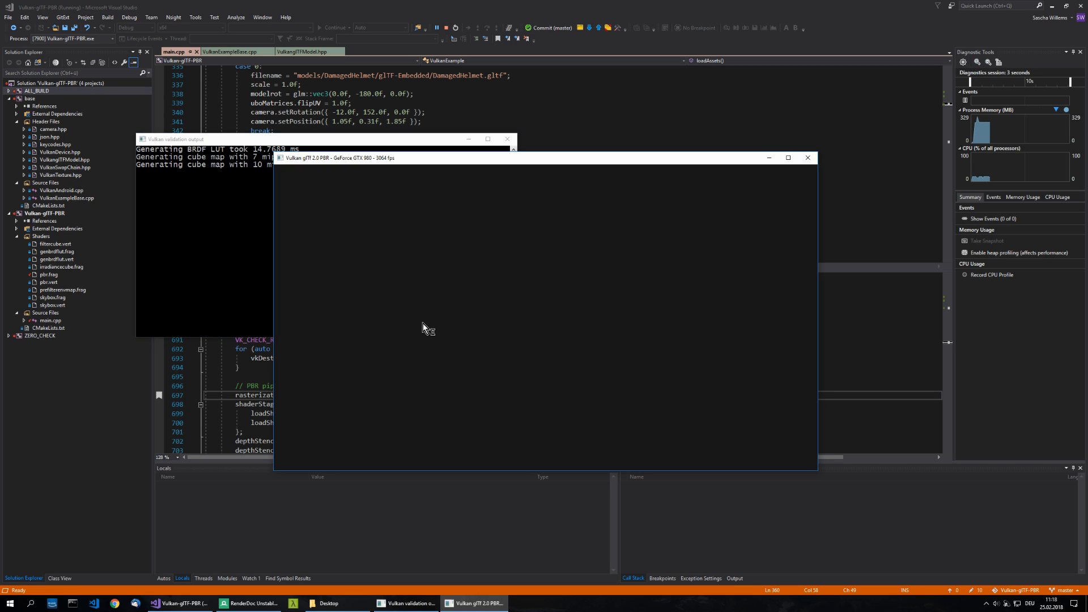
pyautogui.moveTo(244, 194)
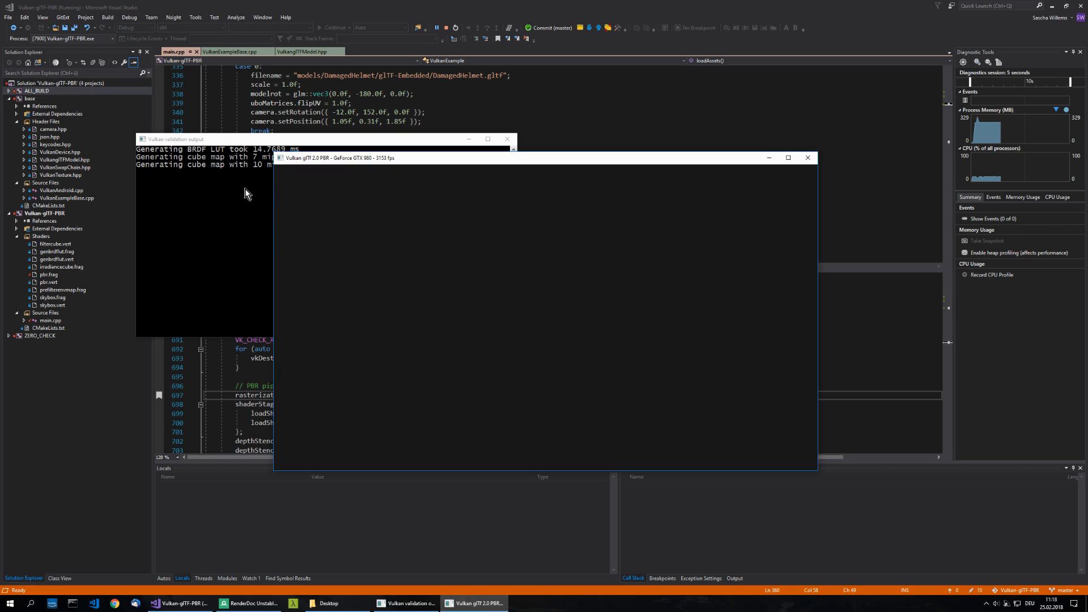
pyautogui.moveTo(452, 271)
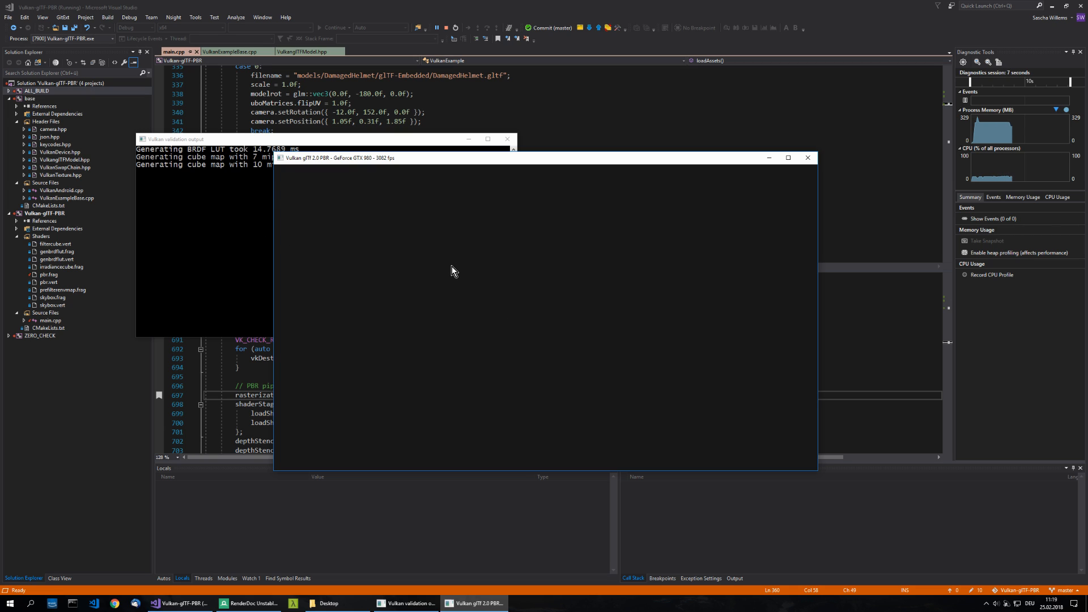
pyautogui.moveTo(546, 358)
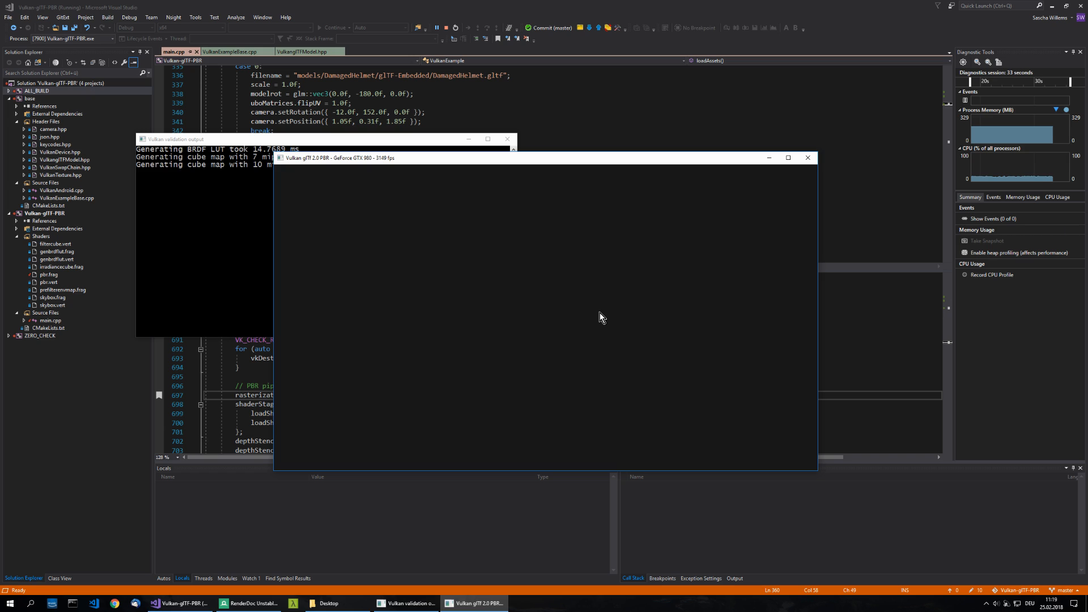
pyautogui.click(248, 603)
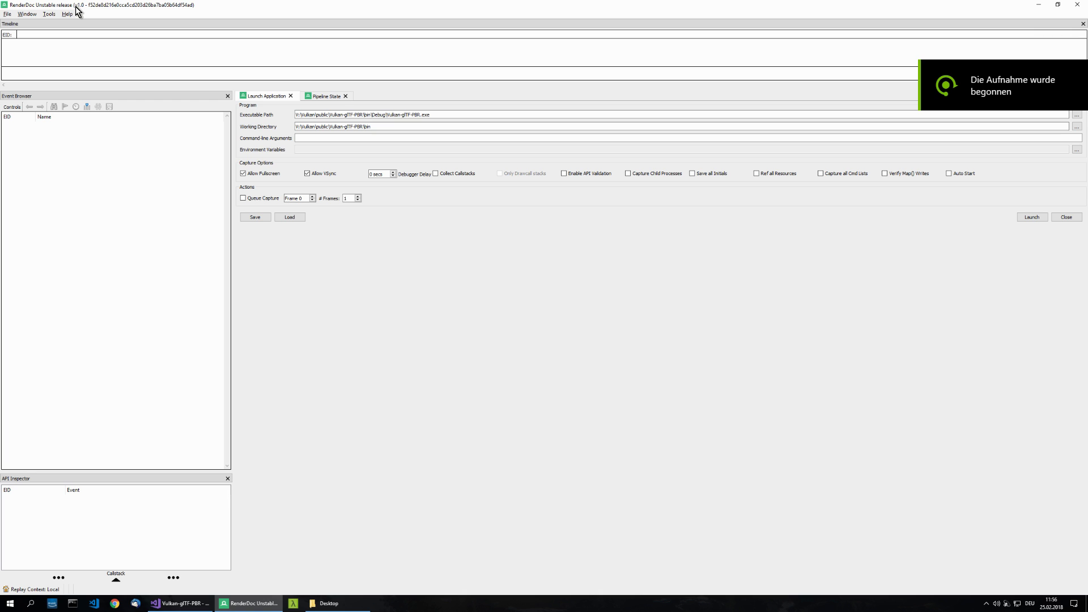
pyautogui.moveTo(80, 13)
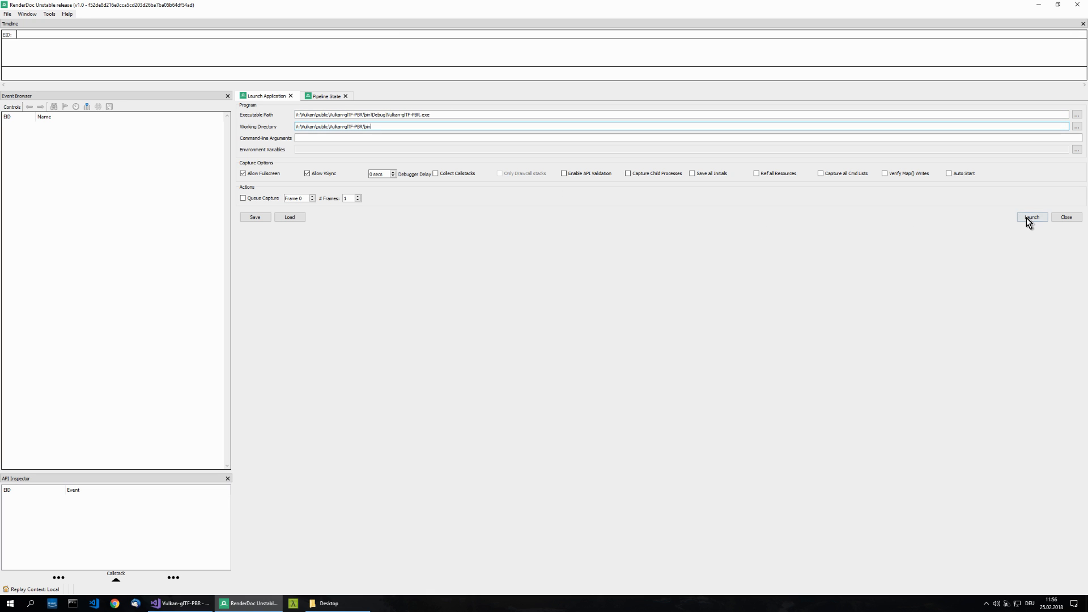
# Step: Launch Vulkan-glTF-PBR from RenderDoc and open the captured frame 2711
pyautogui.click(1032, 217)
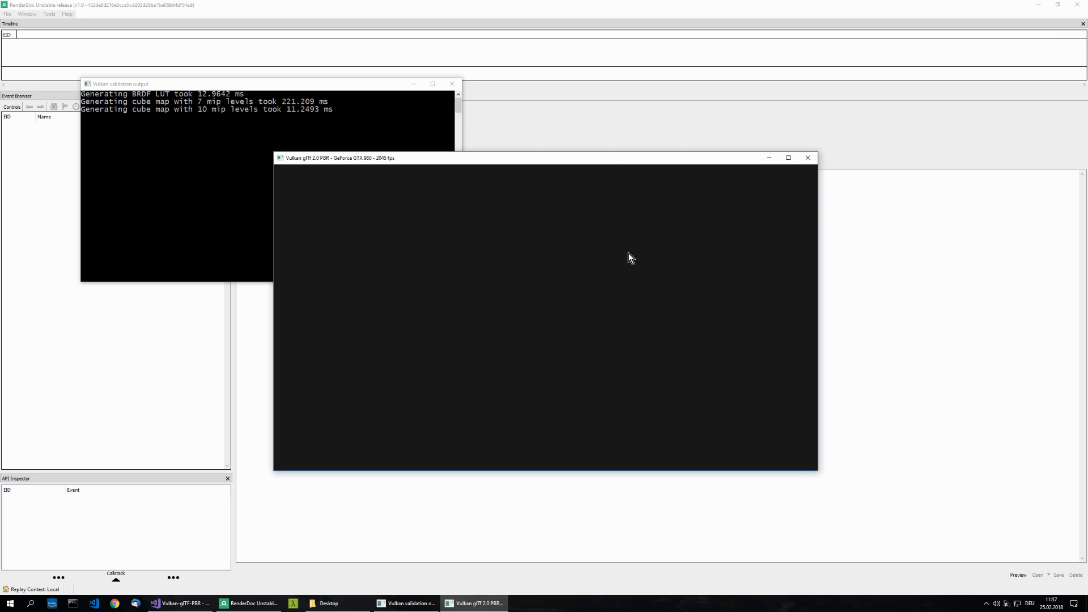
pyautogui.doubleClick(297, 197)
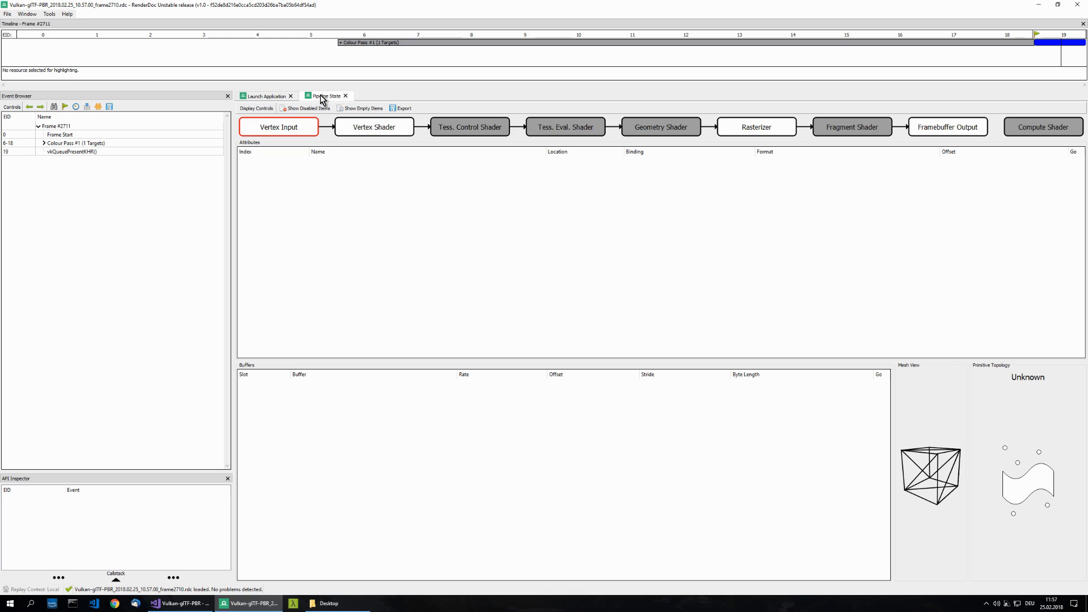
pyautogui.moveTo(31, 97)
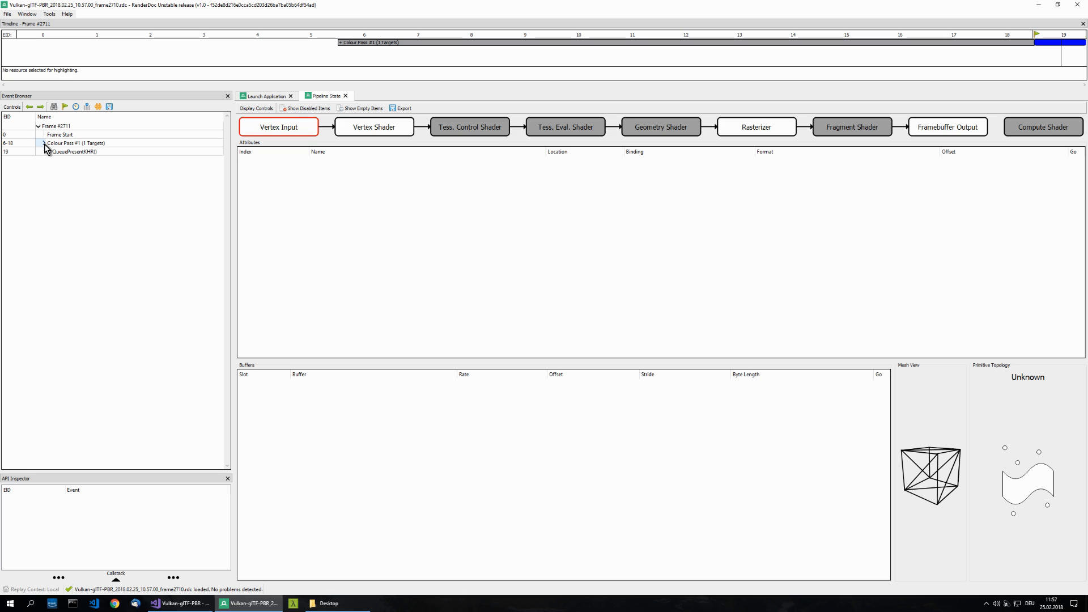
# Step: Expand Colour Pass #1 and select the vkCmdDrawIndexed(36, 1) draw call
pyautogui.click(43, 143)
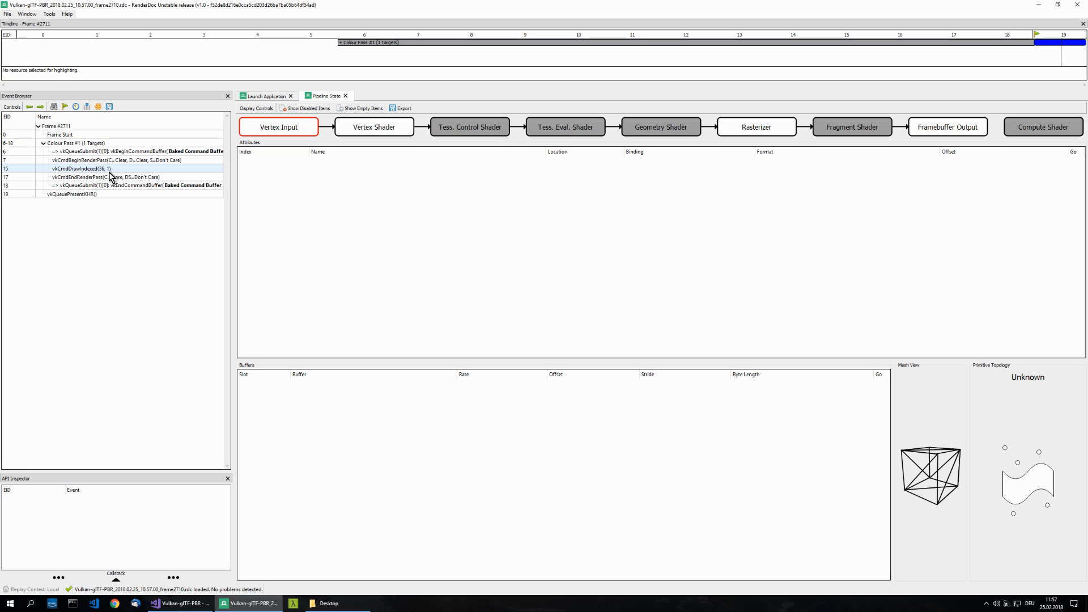
pyautogui.click(89, 168)
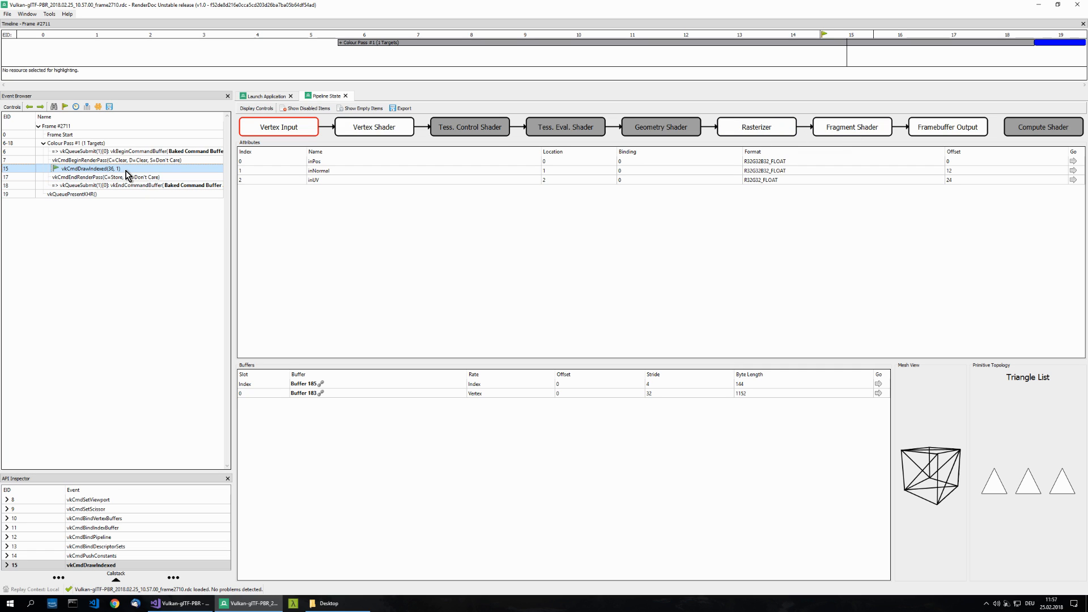
pyautogui.moveTo(527, 171)
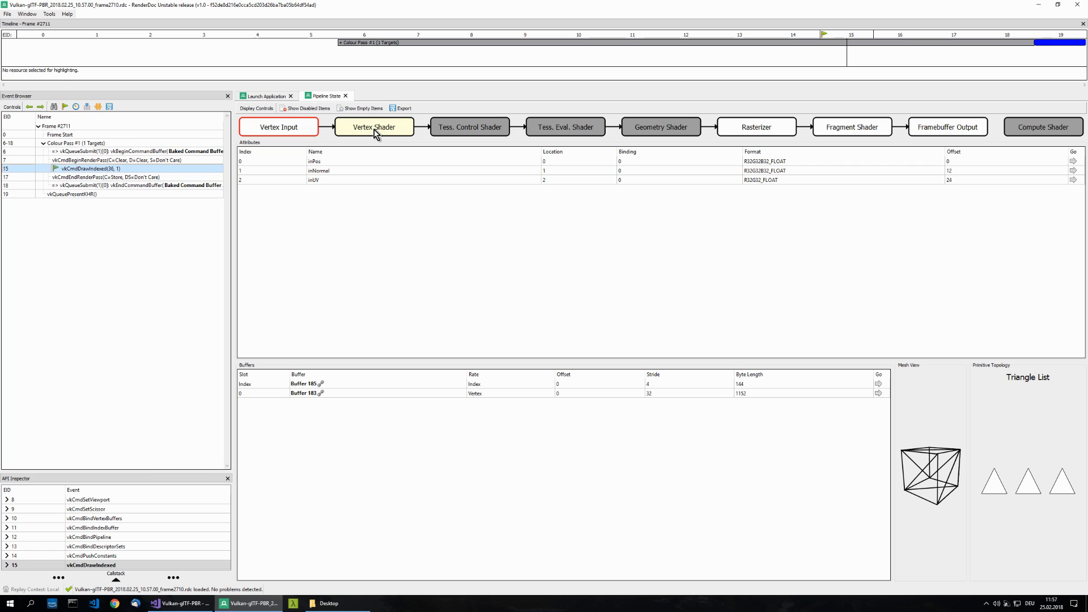
# Step: Inspect the vertex shader's ubo values, then view the draw's vertex input attributes
pyautogui.click(374, 126)
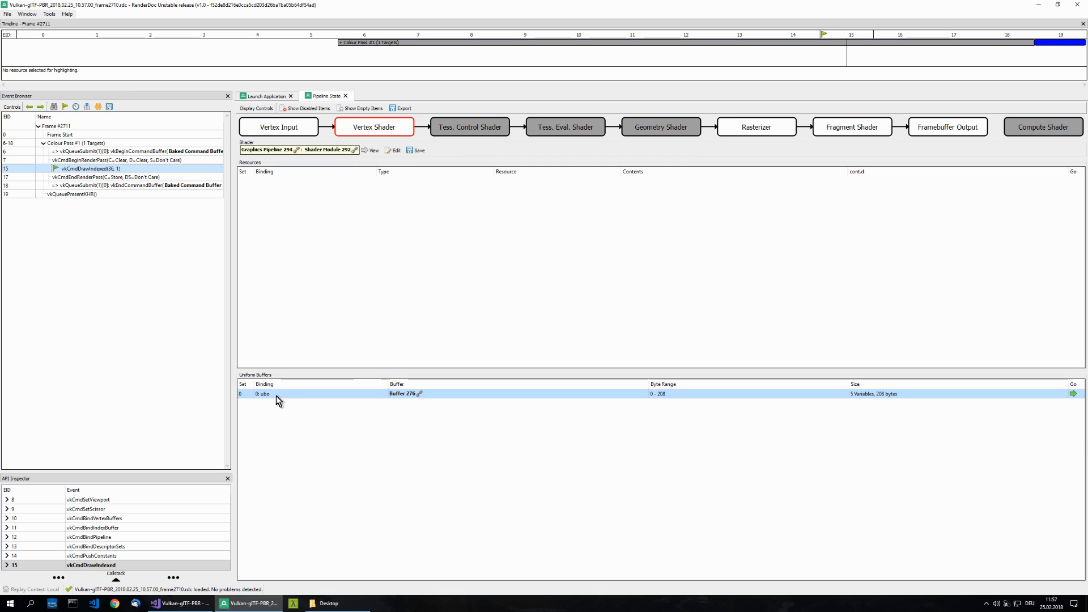
pyautogui.moveTo(885, 401)
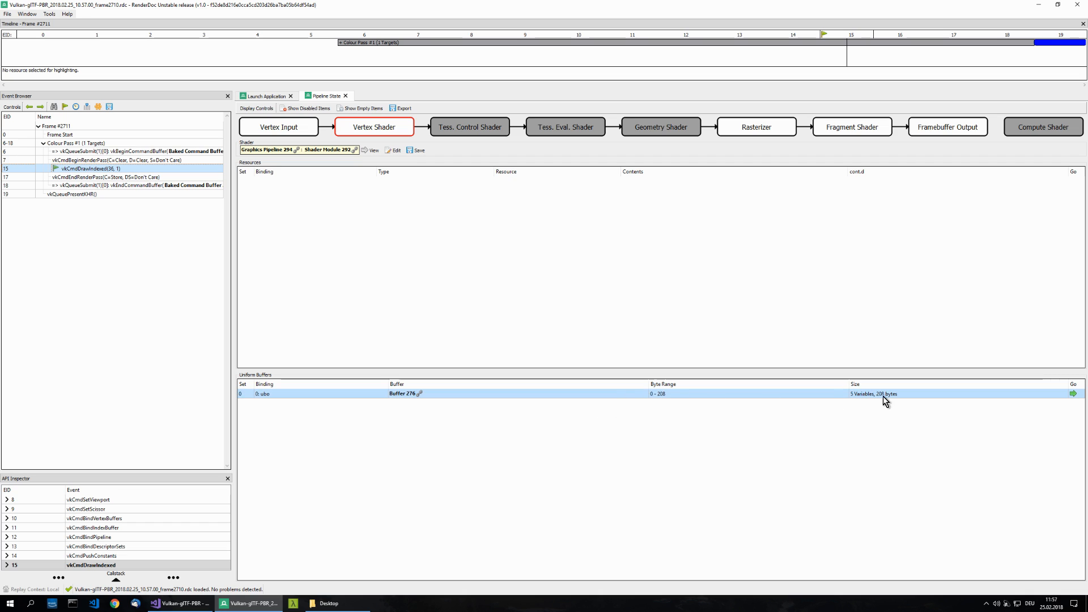
pyautogui.click(1076, 393)
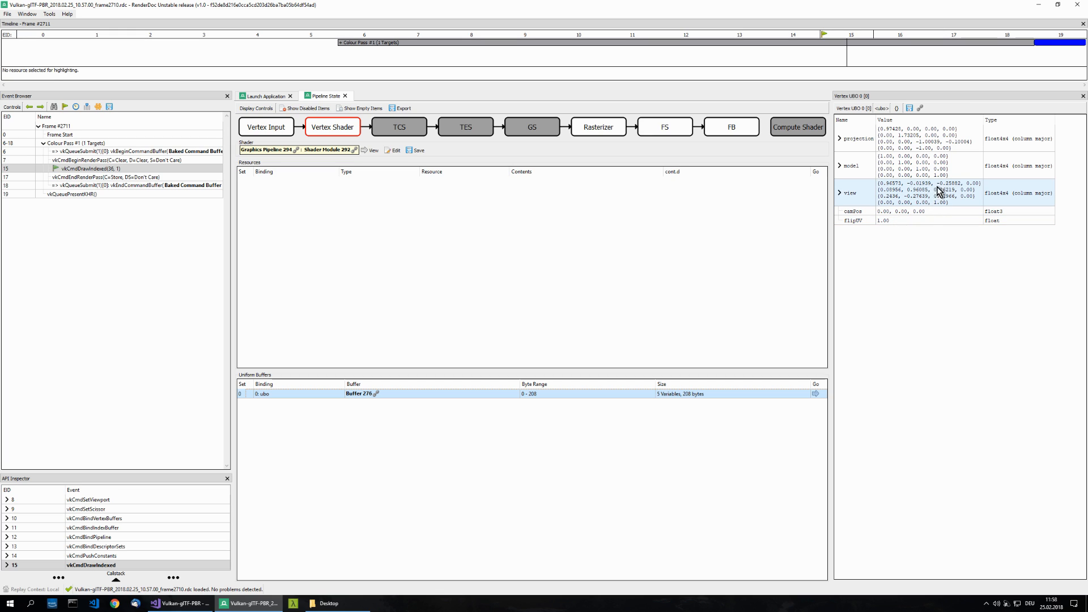
pyautogui.moveTo(940, 197)
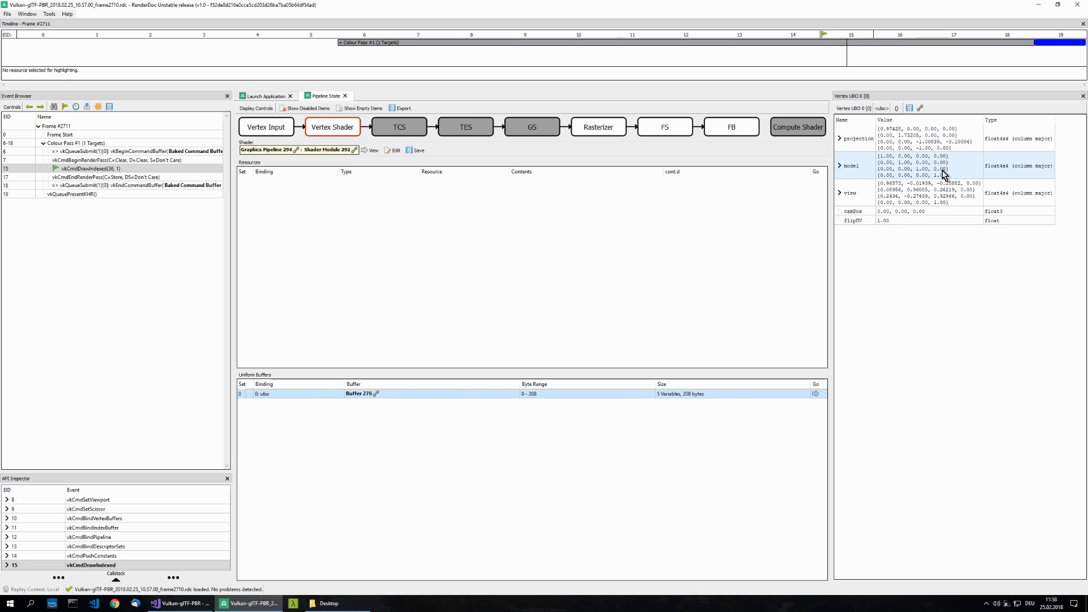
pyautogui.moveTo(890, 163)
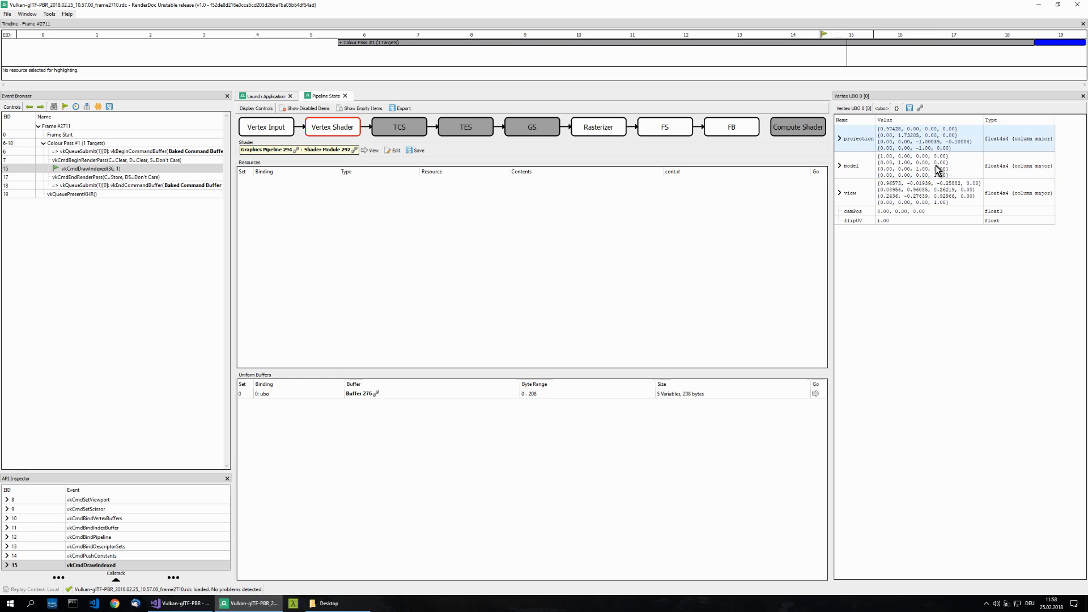
pyautogui.click(266, 127)
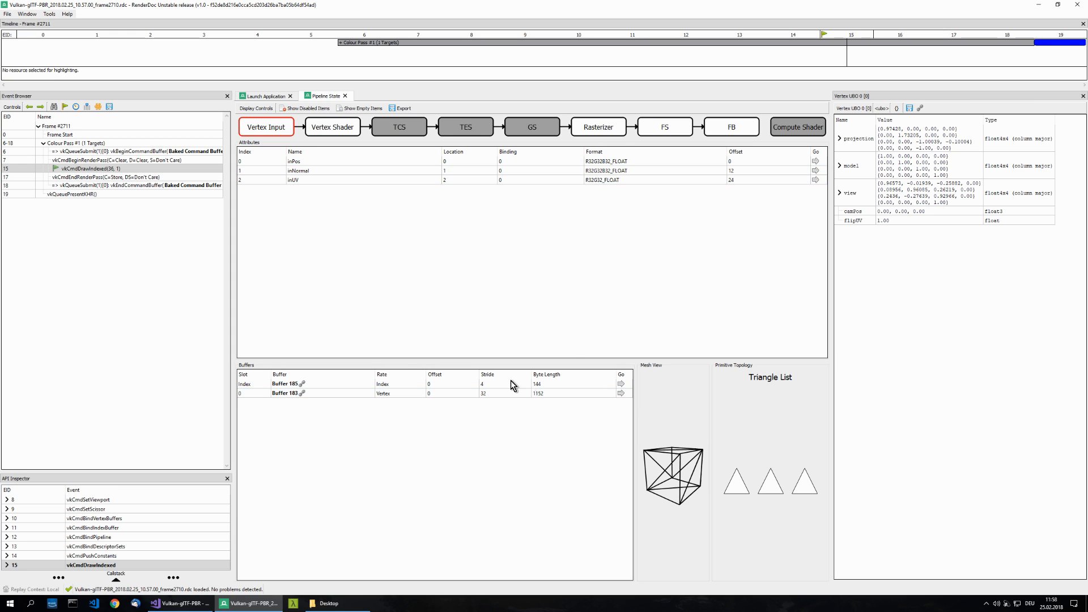
# Step: Open Mesh Output for the inPos attribute, listing per-vertex VS input and output data
pyautogui.click(291, 393)
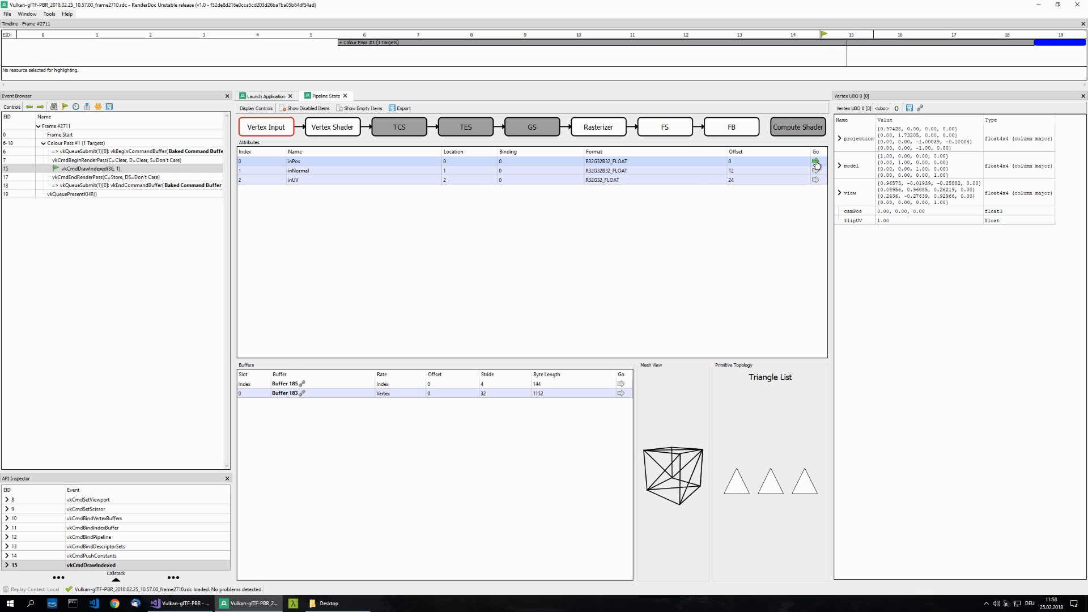
pyautogui.click(817, 160)
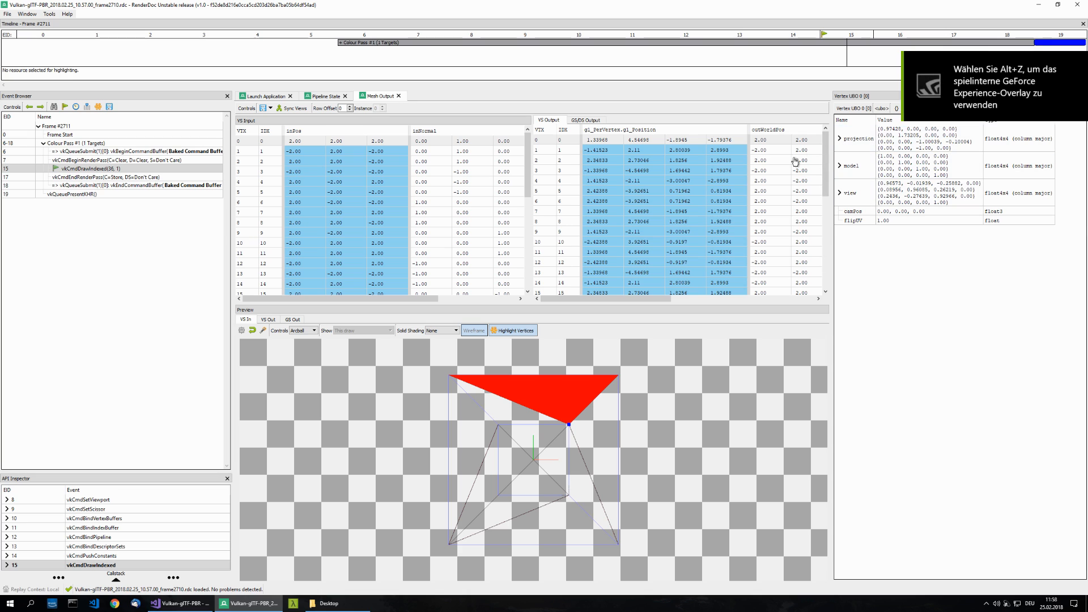
pyautogui.moveTo(692, 347)
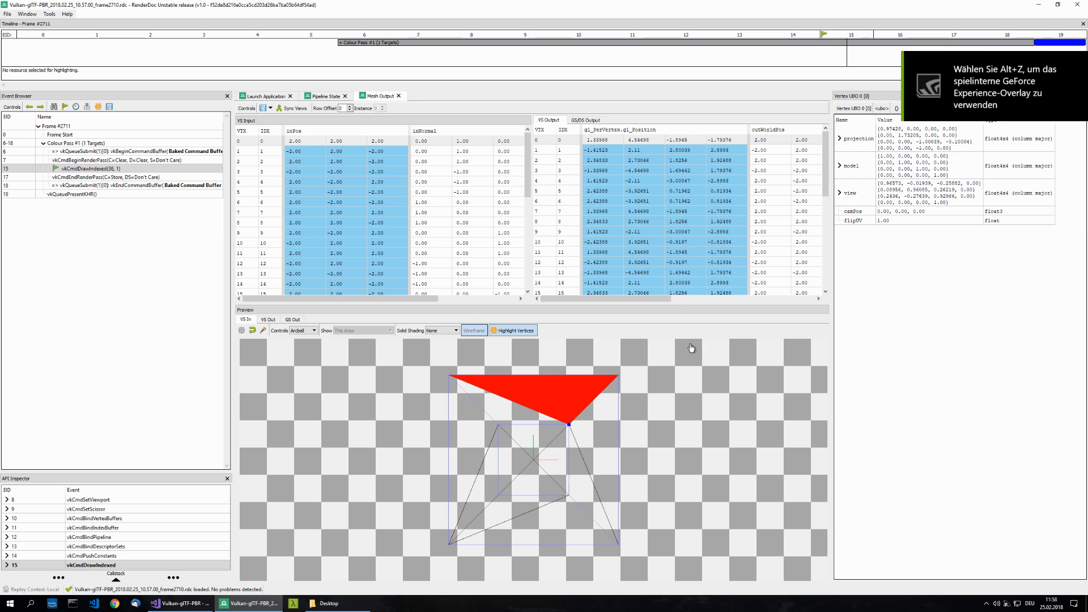
pyautogui.moveTo(572, 323)
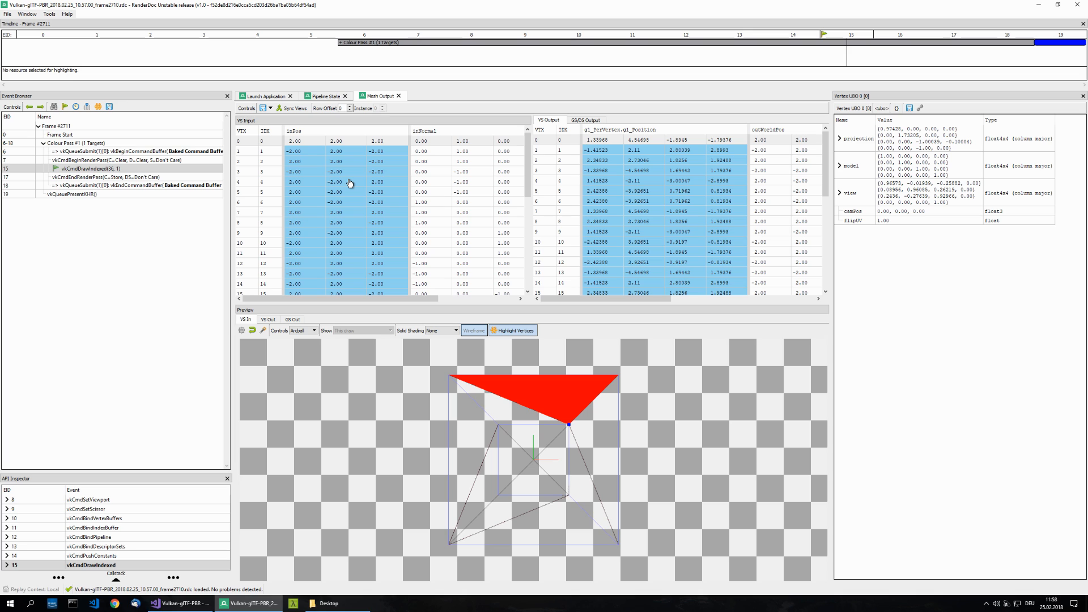
pyautogui.moveTo(371, 202)
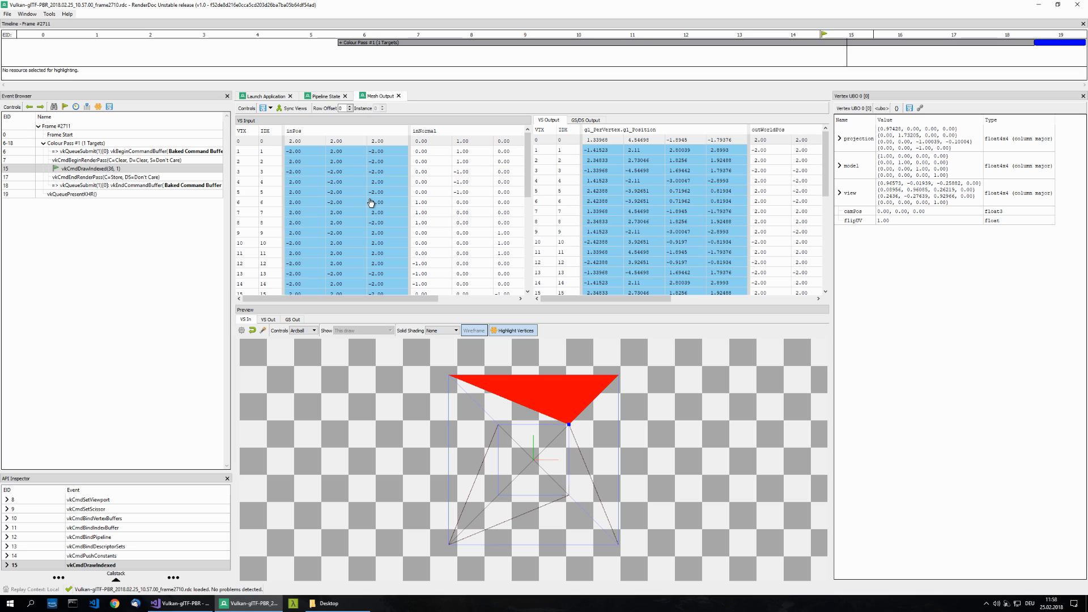
pyautogui.moveTo(545, 200)
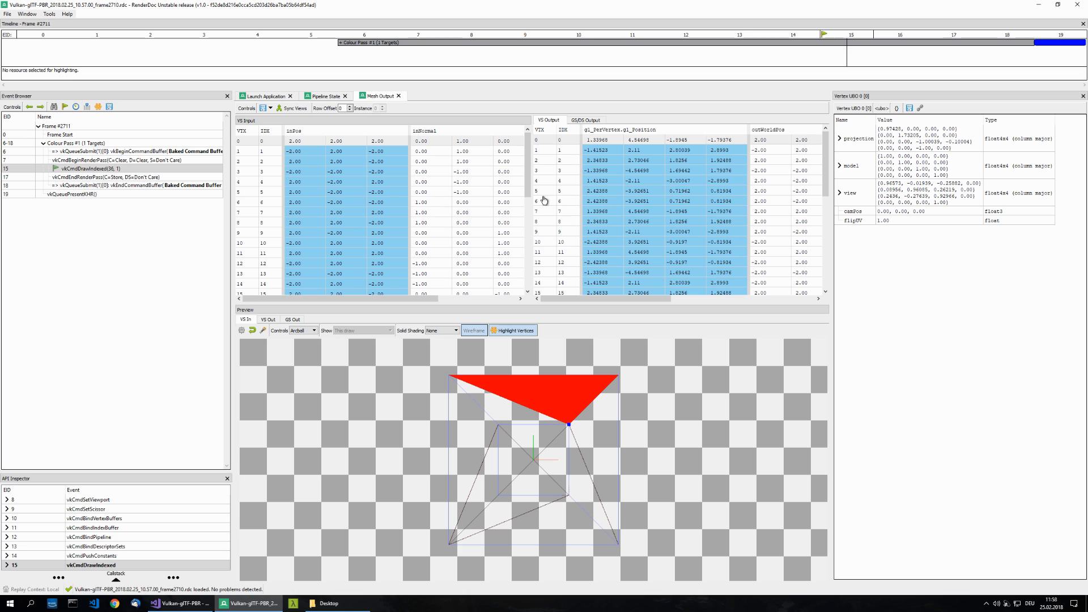
pyautogui.moveTo(669, 200)
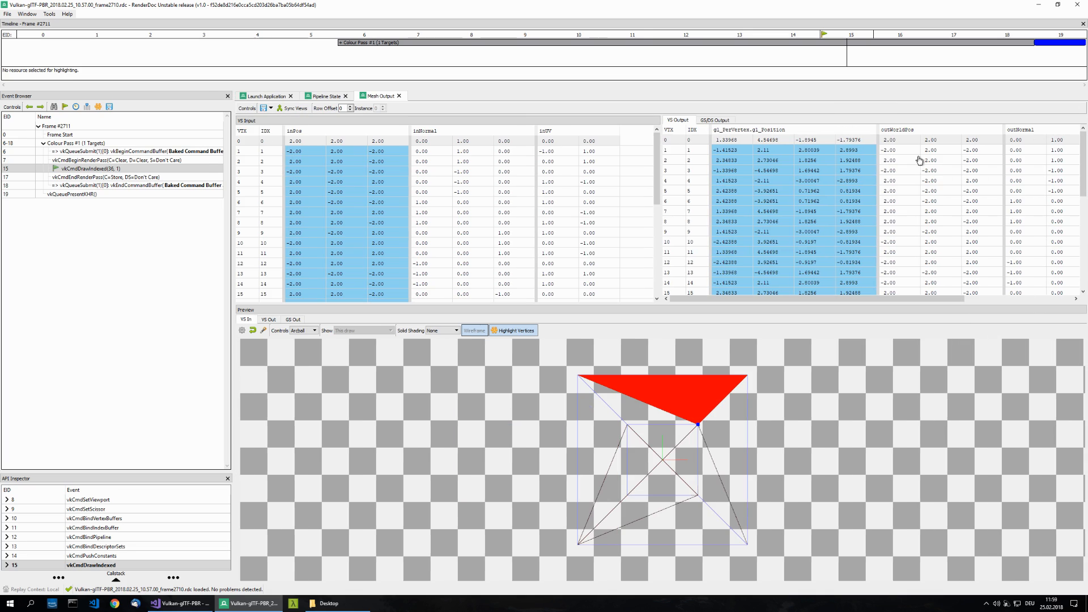
pyautogui.moveTo(794, 204)
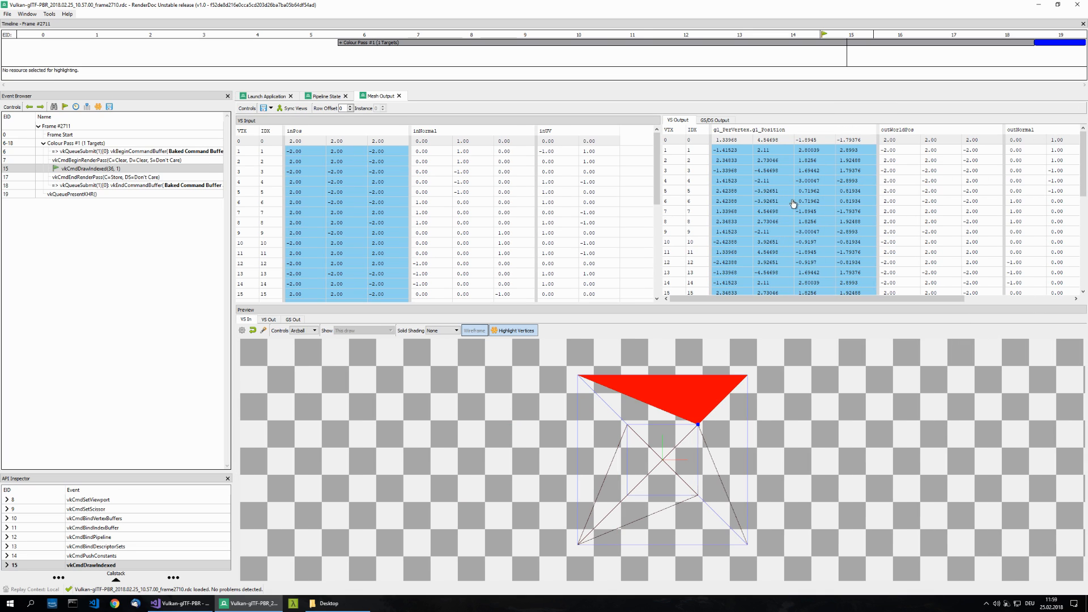
pyautogui.moveTo(615, 445)
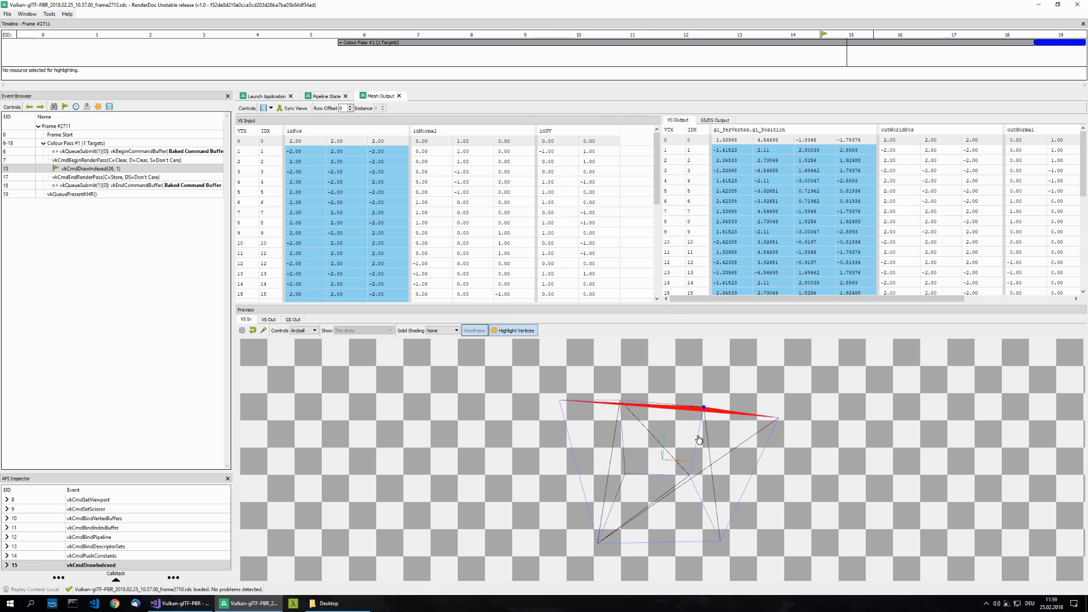
pyautogui.click(455, 330)
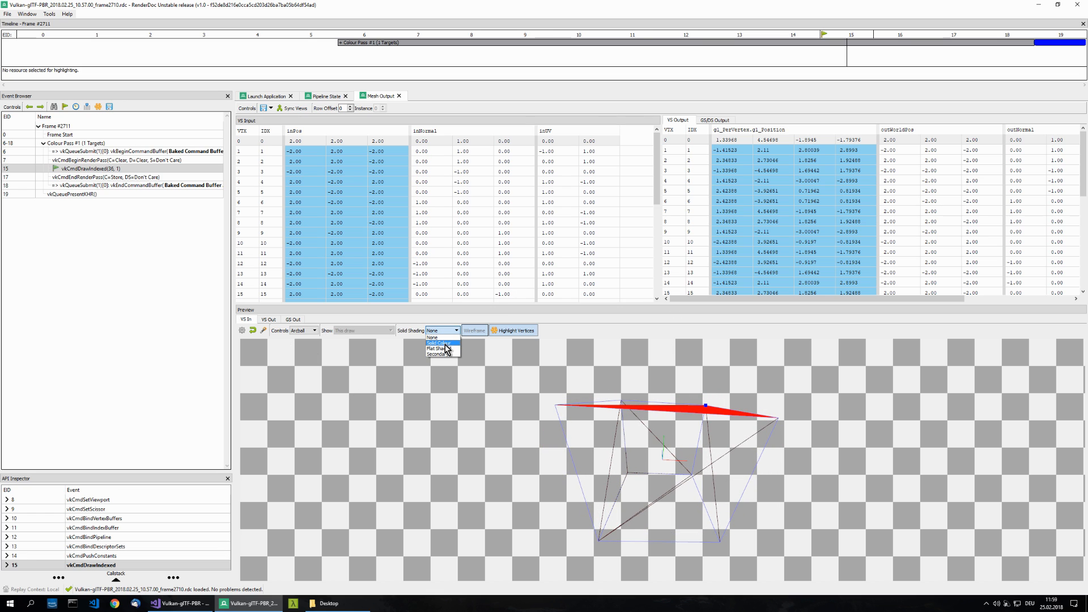
# Step: Shade the mesh preview with Solid Colour and zoom the view on the geometry
pyautogui.click(438, 342)
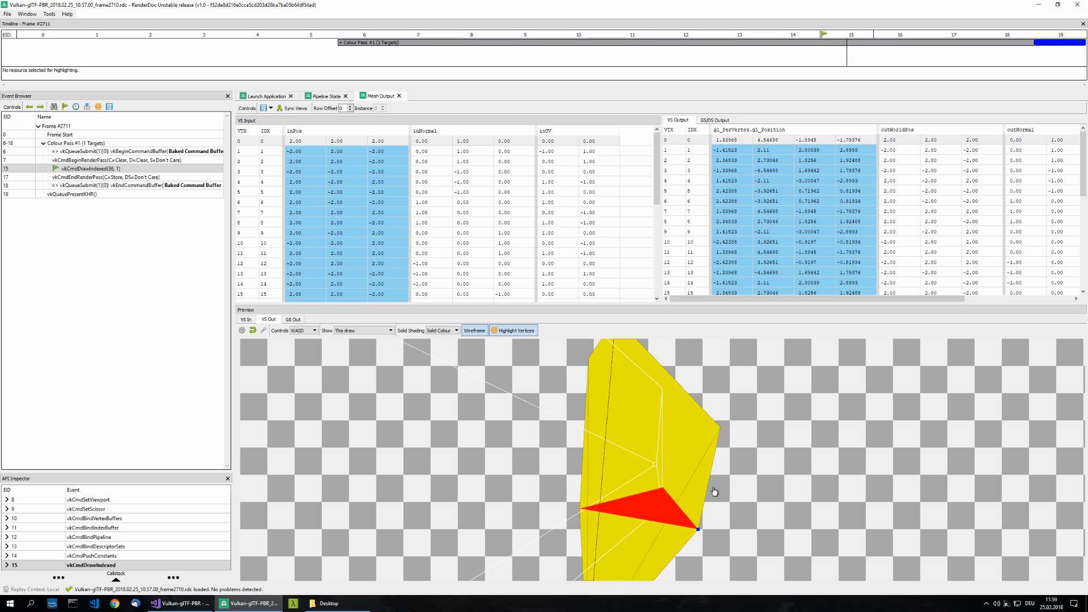
pyautogui.scroll(3)
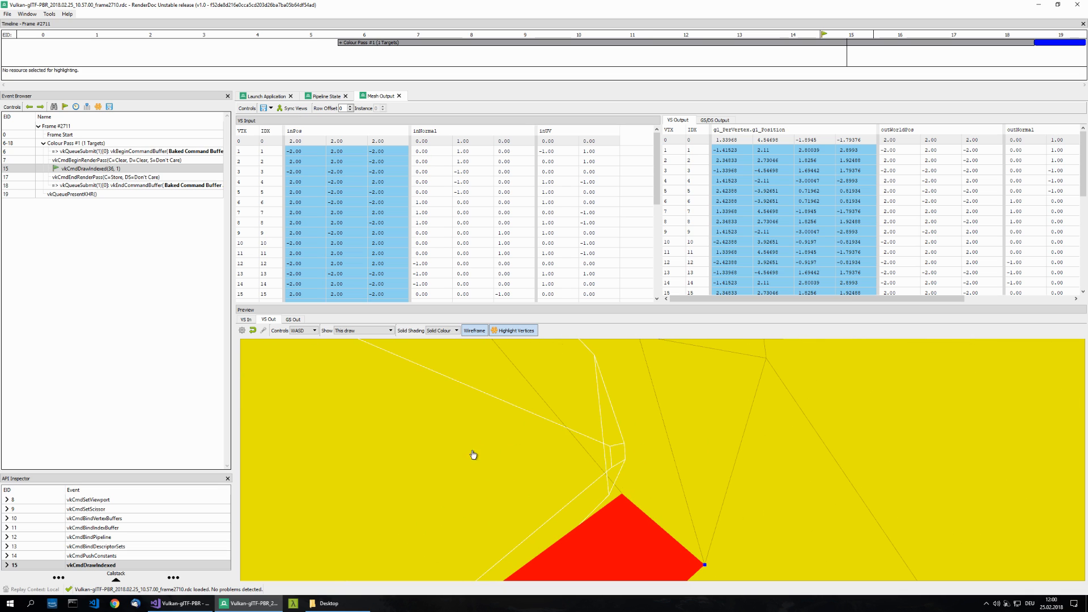
pyautogui.moveTo(624, 457)
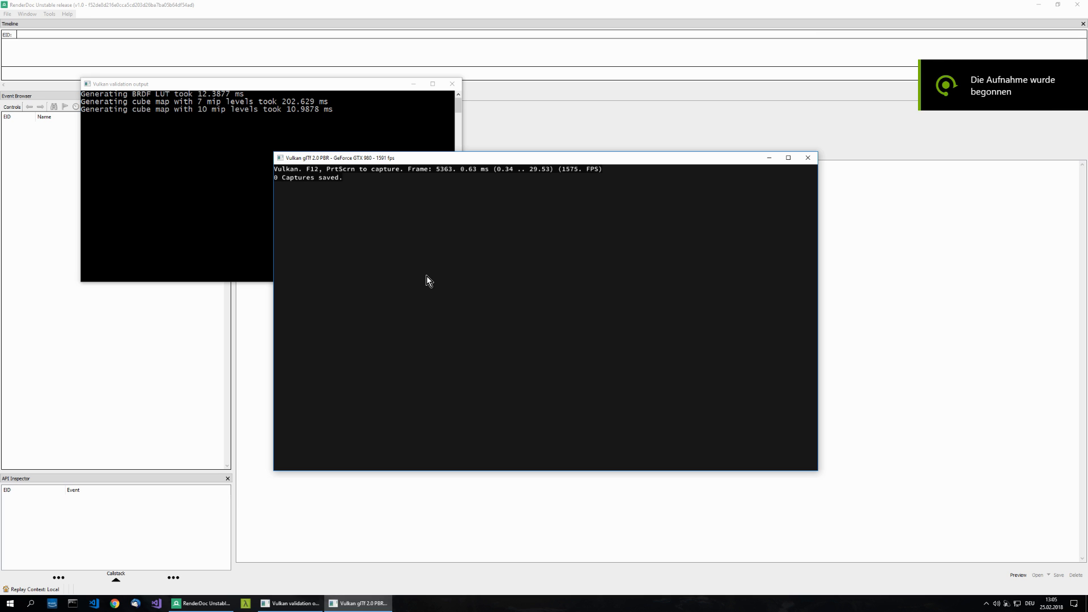
pyautogui.moveTo(459, 288)
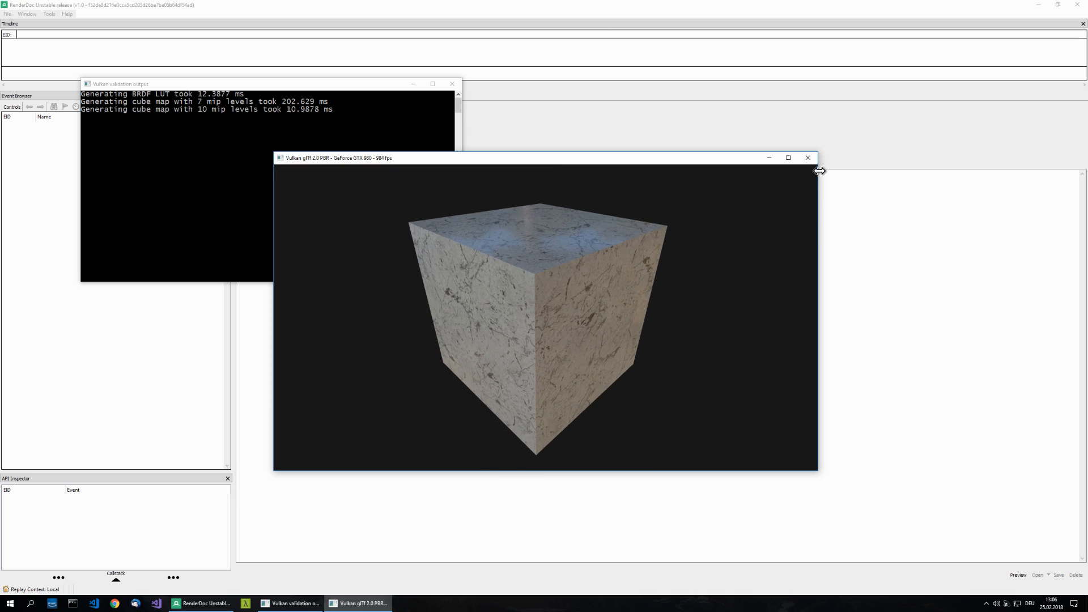
# Step: Open the fixed sample's new capture, frame 22187, showing the textured cube
pyautogui.doubleClick(297, 196)
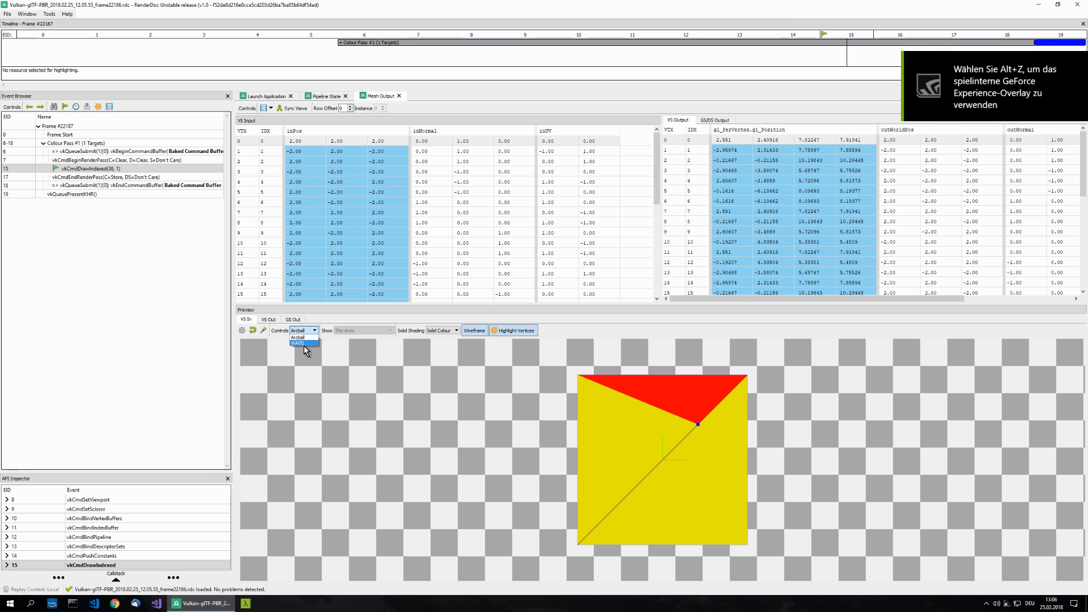
# Step: Switch the Mesh Output preview controls from Arcball to WASD
pyautogui.click(297, 343)
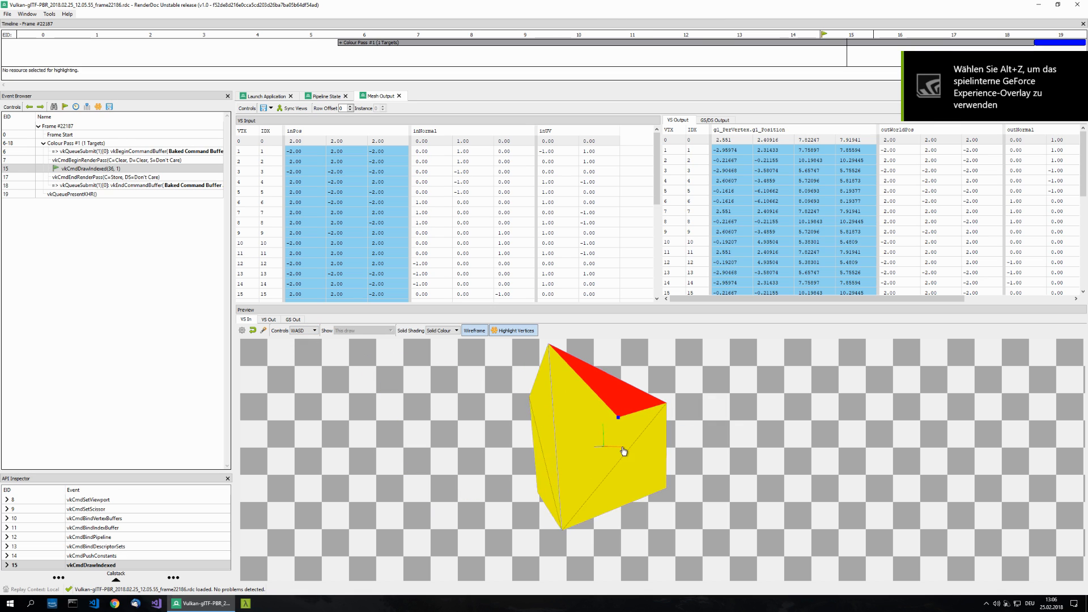